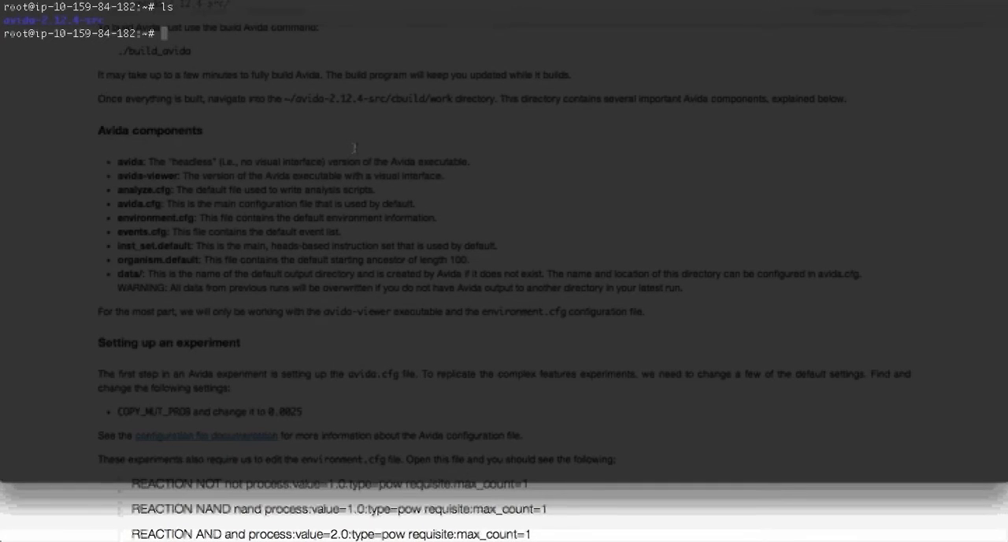
Change into the avida-2.12.4-src/cbuild/work directory and list its configuration files
type("cd")
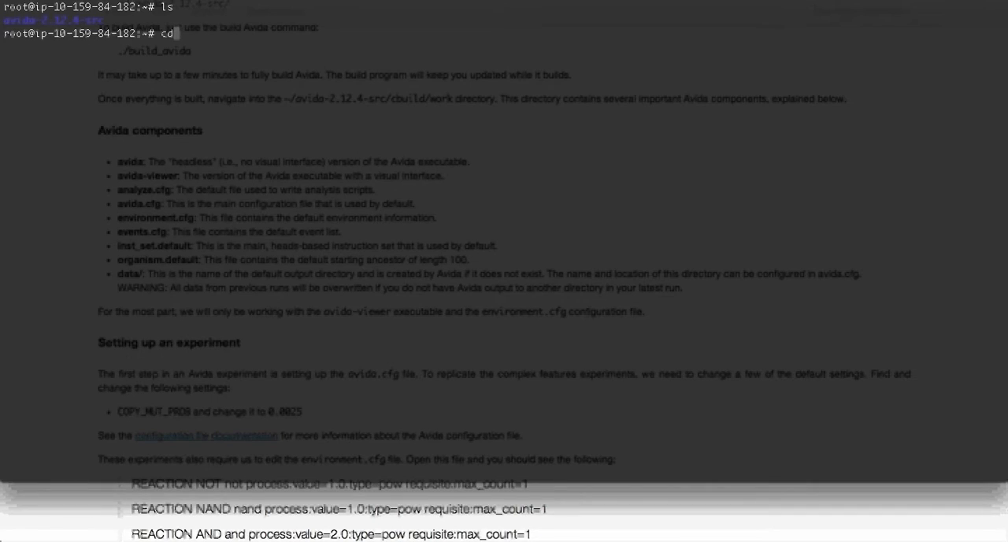
type("avida-2.12.4-src/")
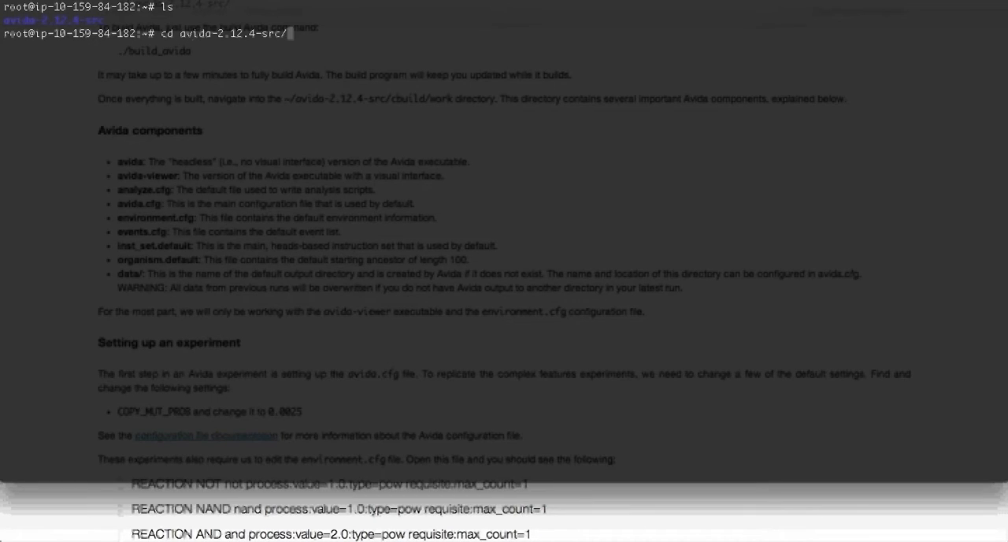
type("cbuild/work")
type("ls")
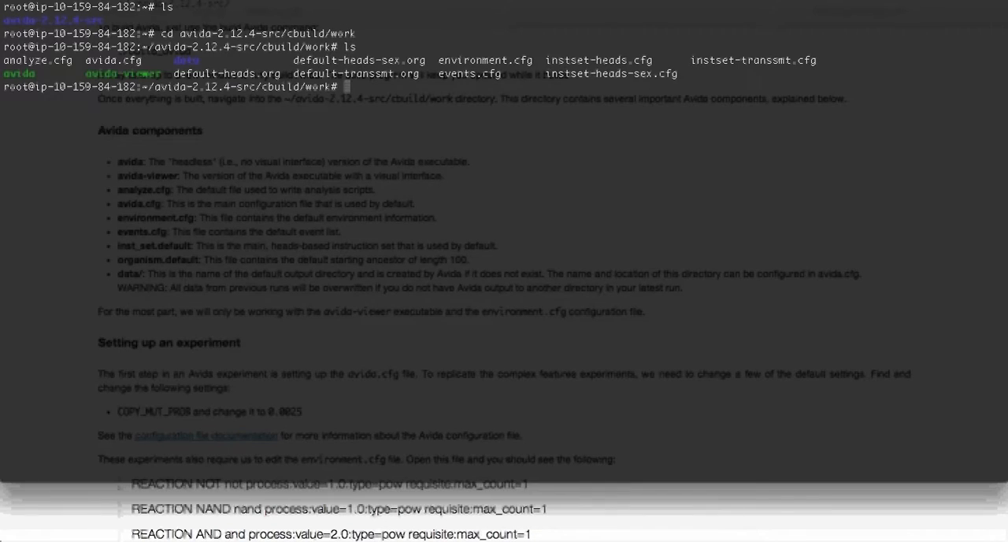
Launch Emacs on avida.cfg from the work directory
type("em")
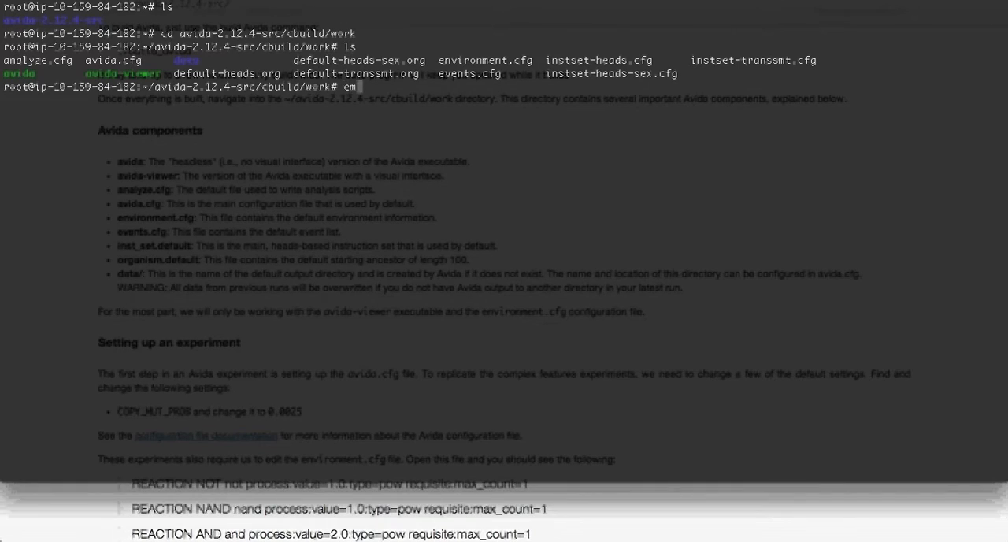
type("acs")
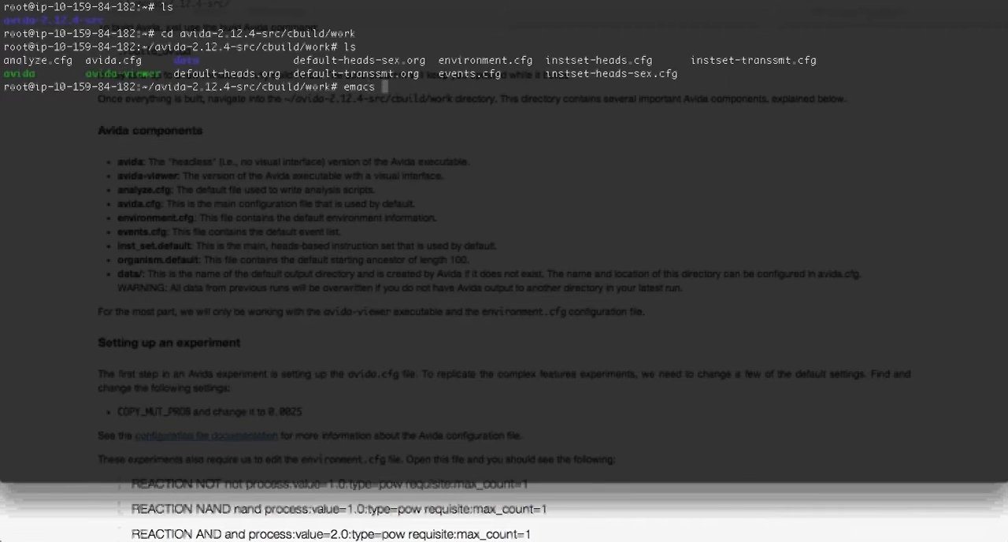
type("avida.")
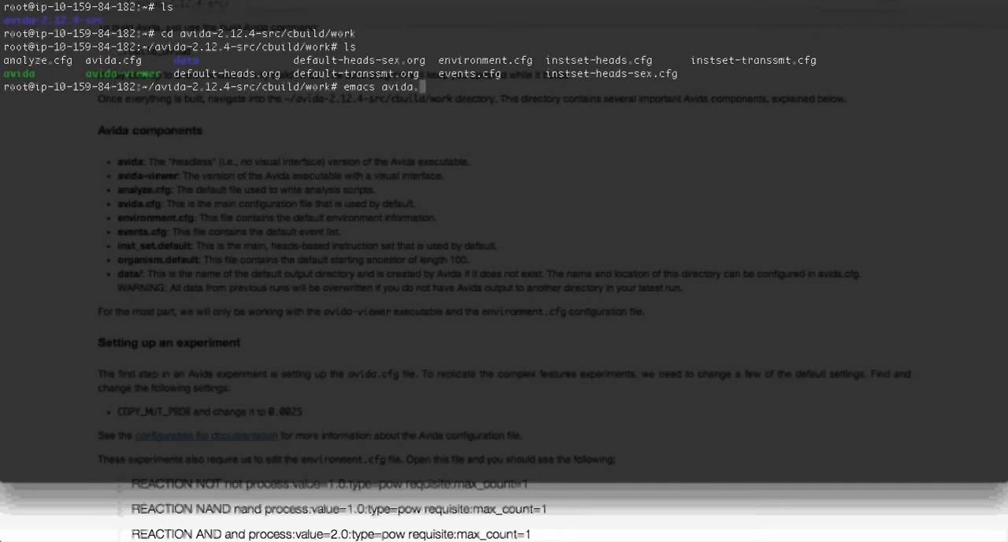
type("cfg")
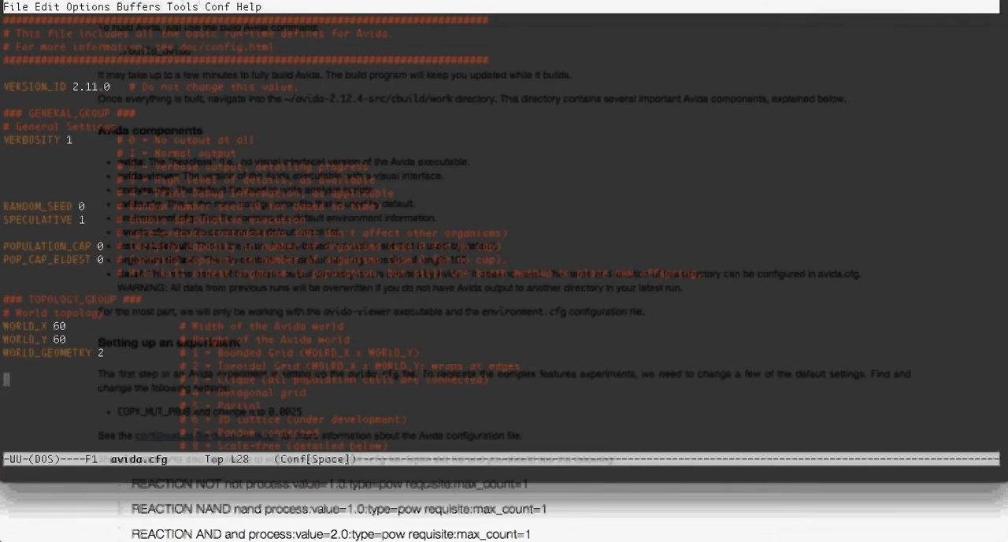
Scroll through avida.cfg's general and topology settings, then quit Emacs with C-x C-c
scroll("down", 3)
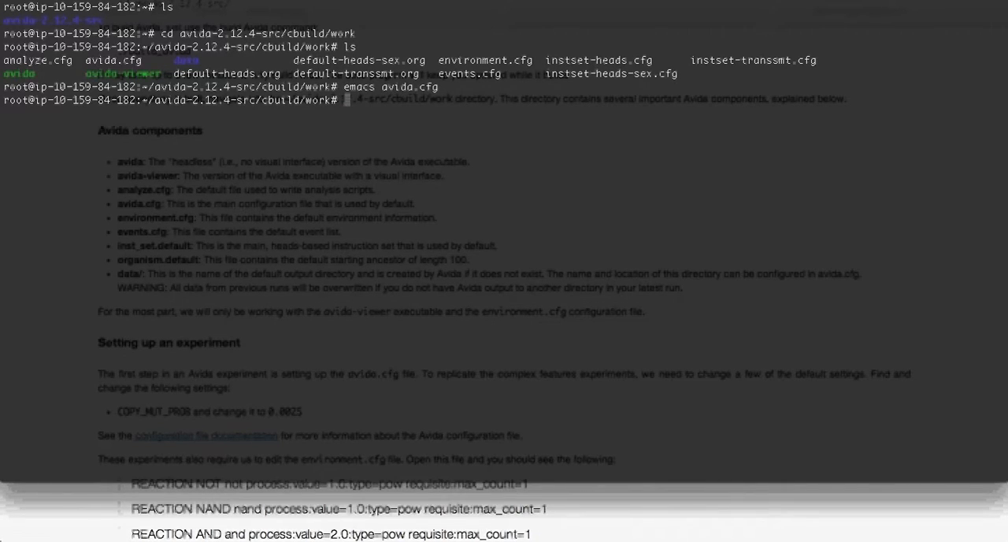
Edit environment.cfg in Emacs to read the REACTION lines, then quit back to the shell
type("emacs en")
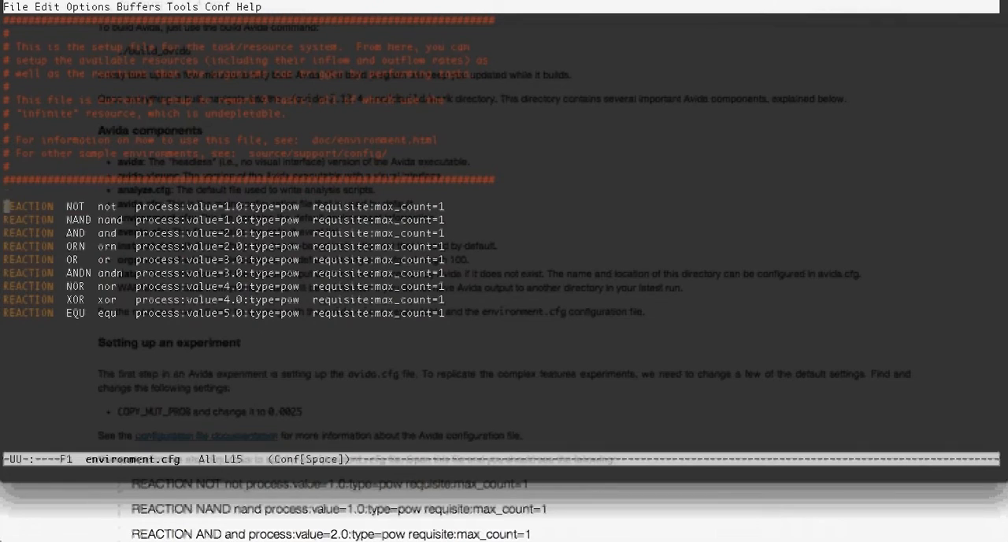
key("Up")
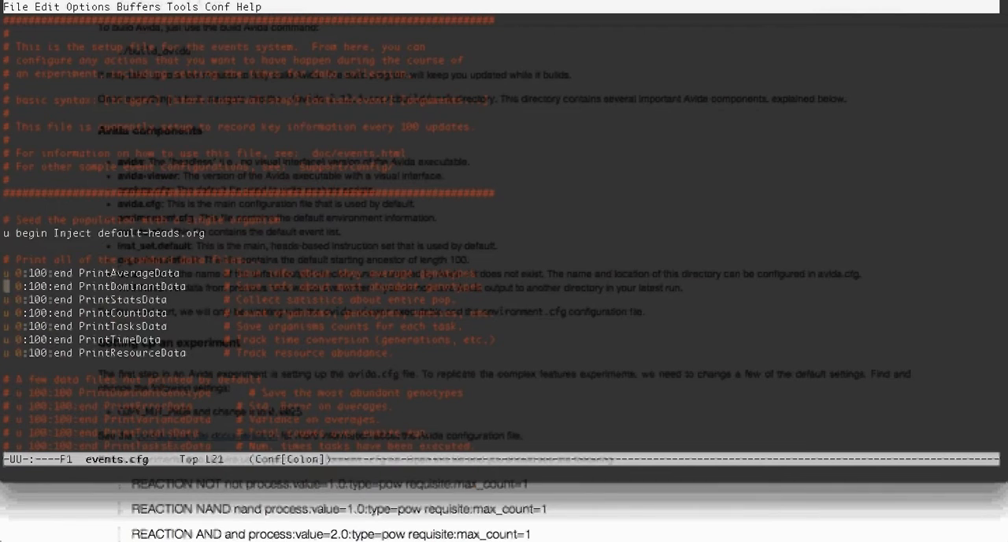
Read the Inject and periodic Print events in events.cfg, then quit Emacs
double_click(133, 272)
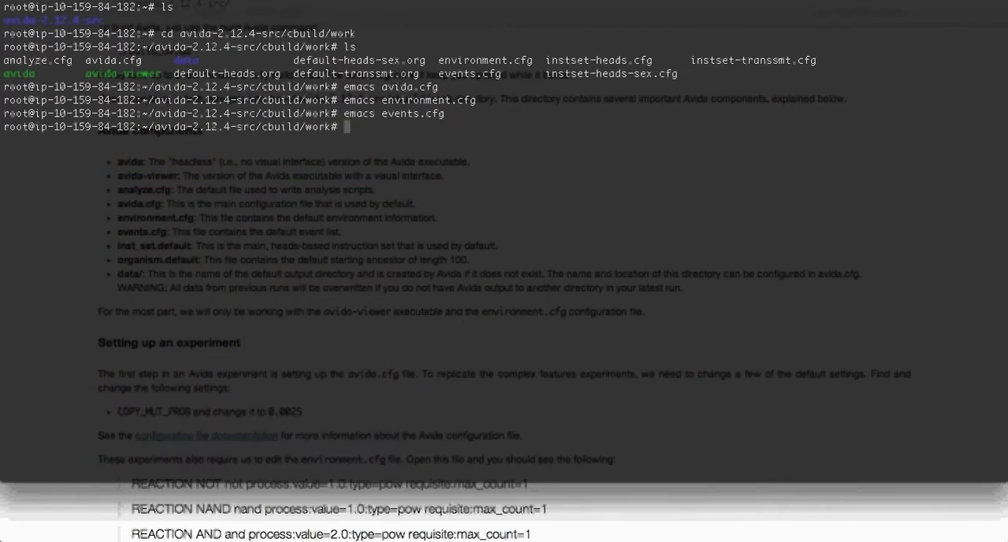
Edit instset-heads.cfg in Emacs and scroll through its INST lines before quitting
type("emacs instset-heads.cfg")
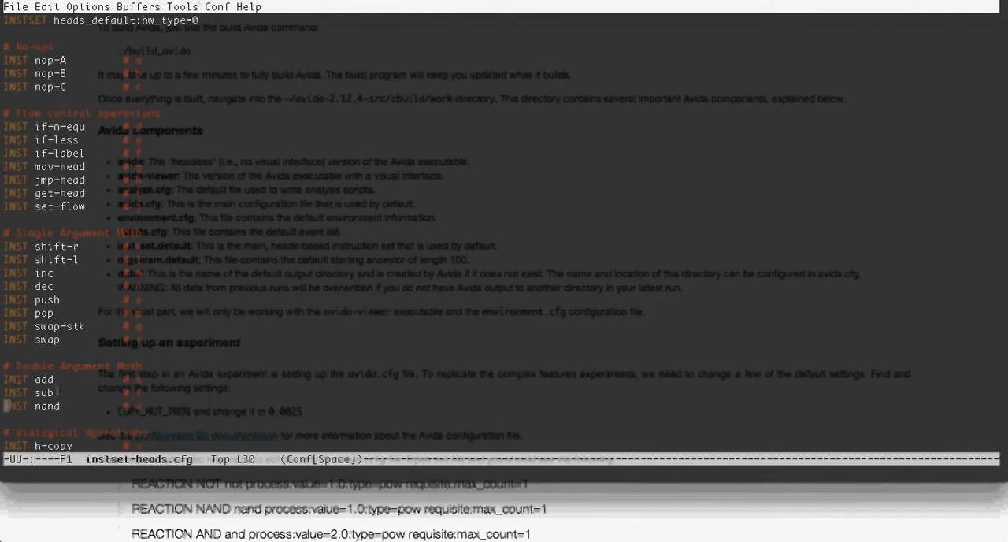
scroll("down", 3)
type("emacs de")
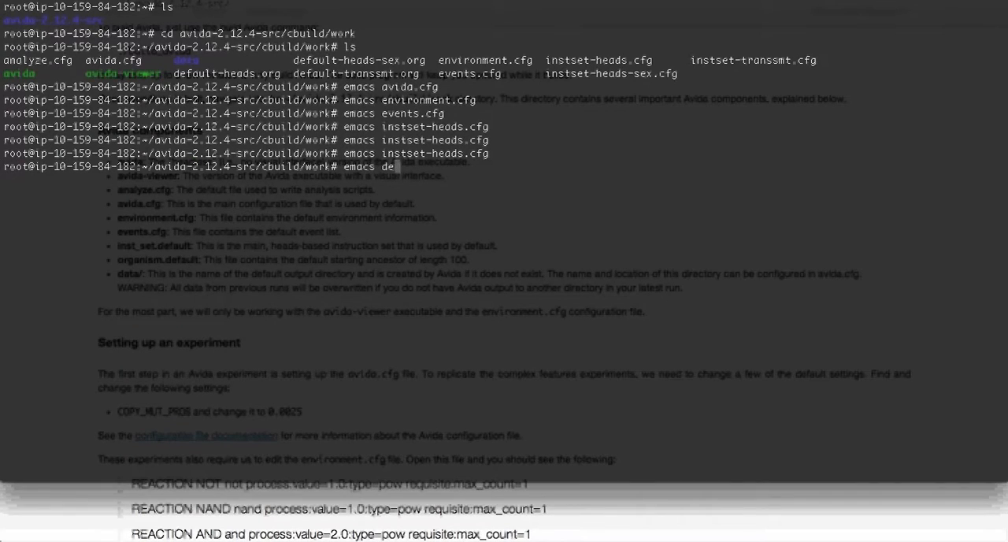
Edit default-heads.org in Emacs, scroll through the organism genome, then quit
type("fault-")
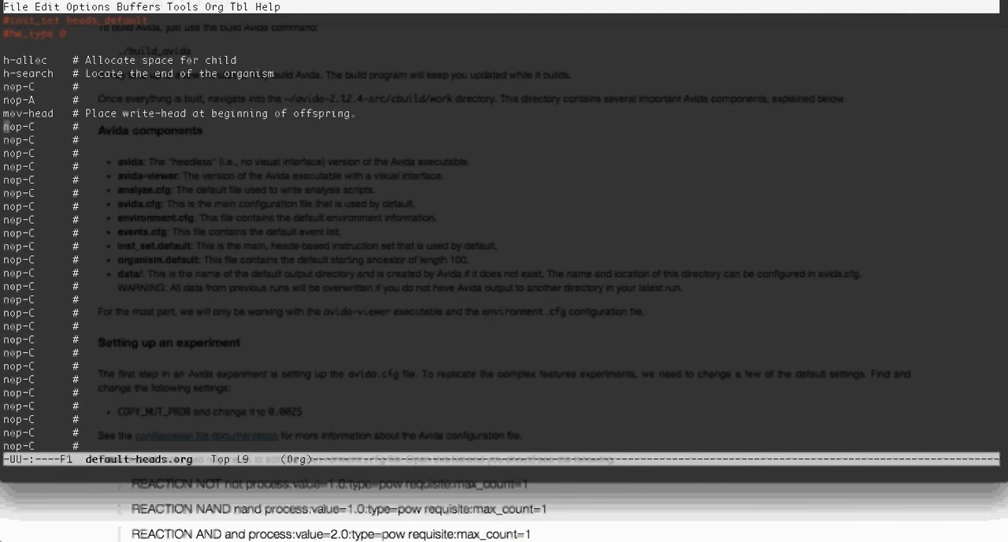
key("down")
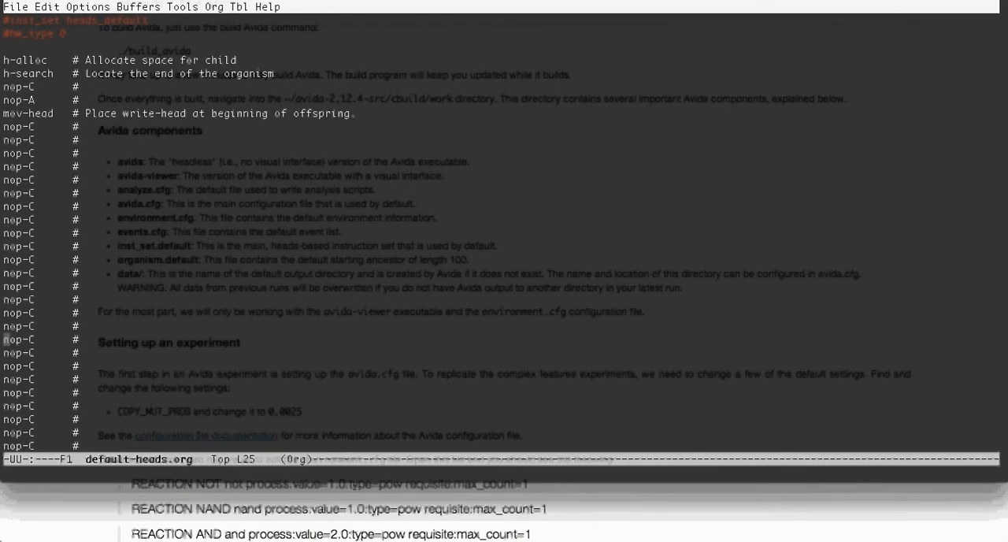
scroll("down", 3)
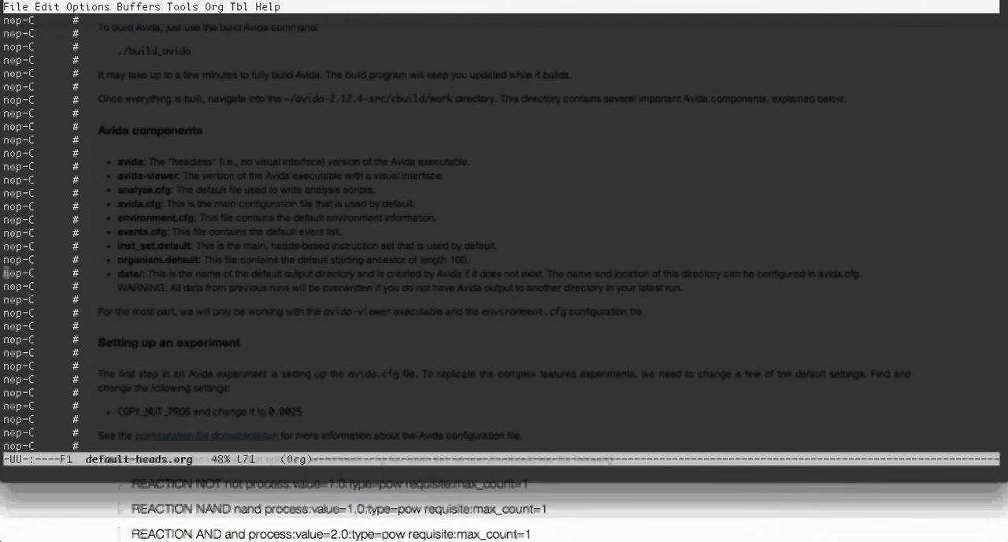
scroll("down", 3)
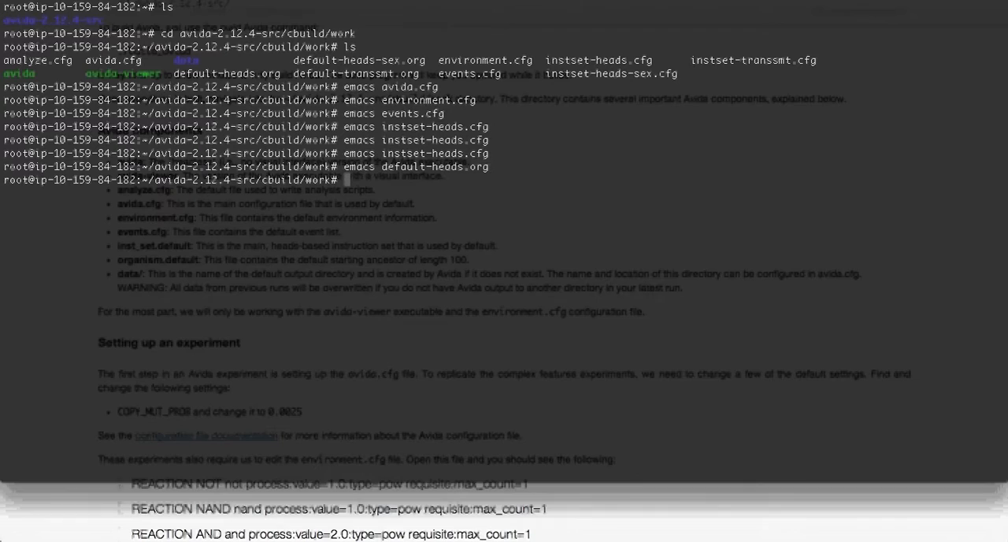
type("./")
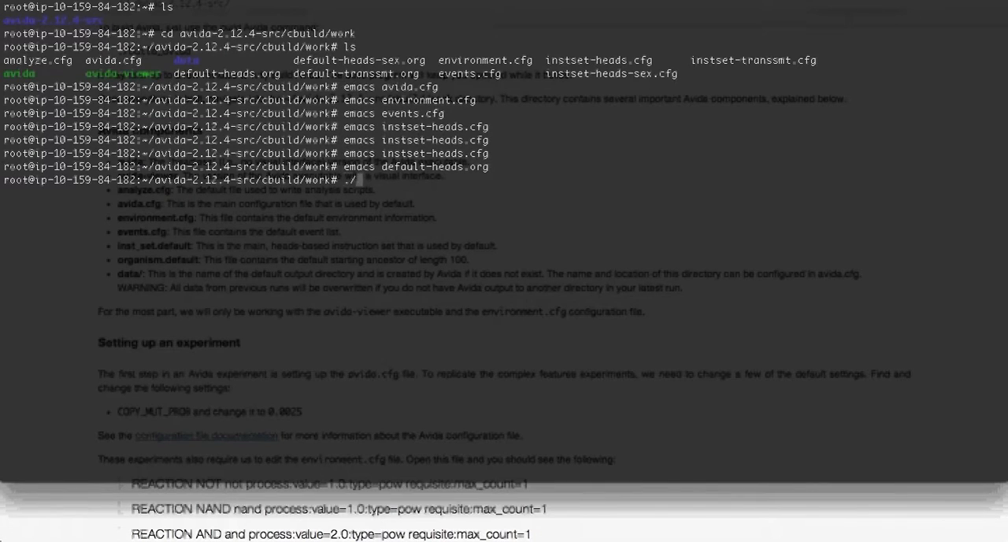
Run ./avida headless, letting it print update lines past update 1100
type("avida")
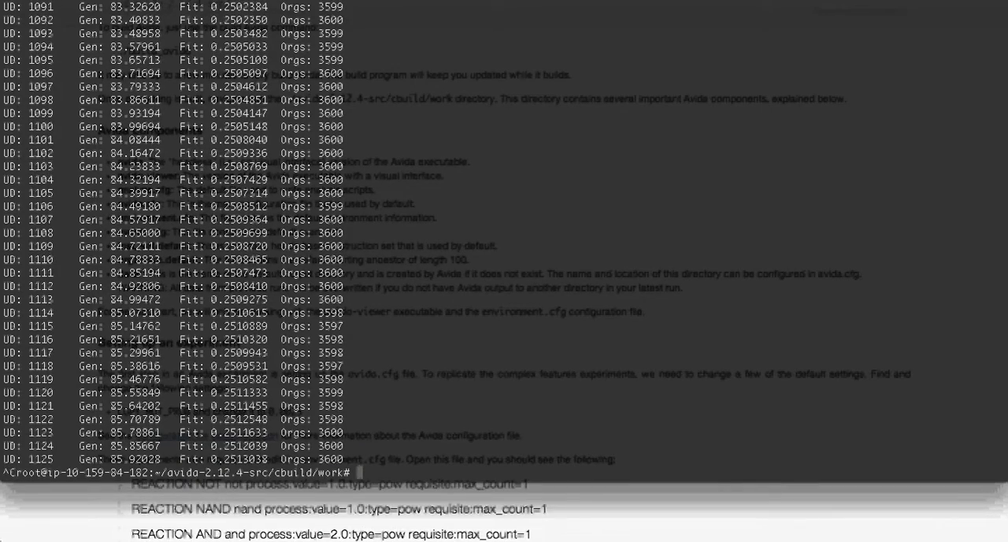
type("ls data")
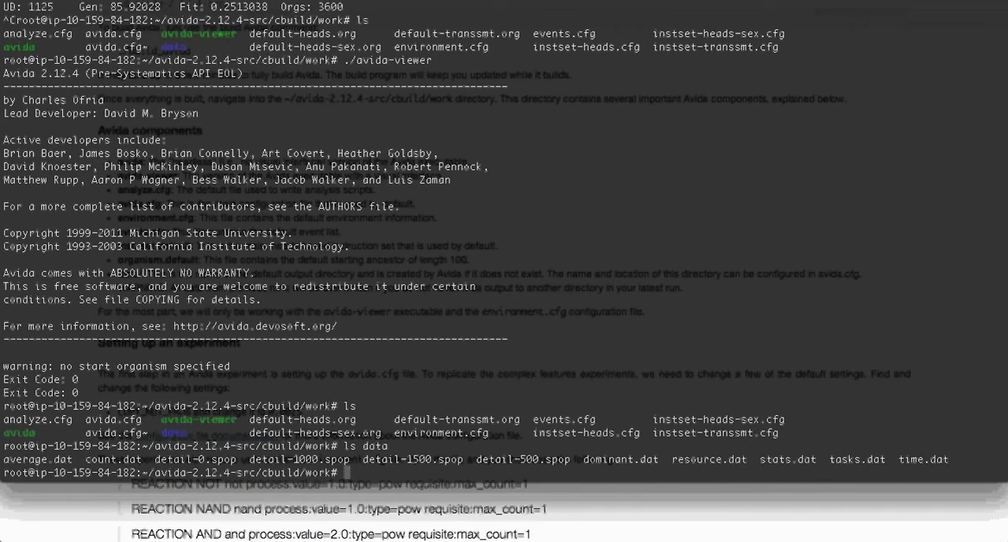
Change into the data folder, list average.dat, tasks.dat and the spop files, and start Emacs
type("c")
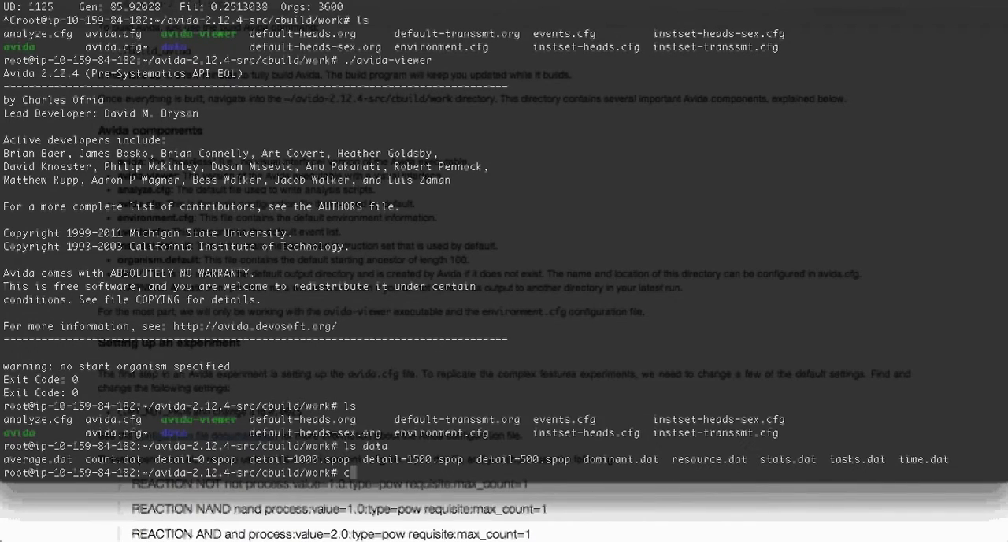
type("d data")
type("ls")
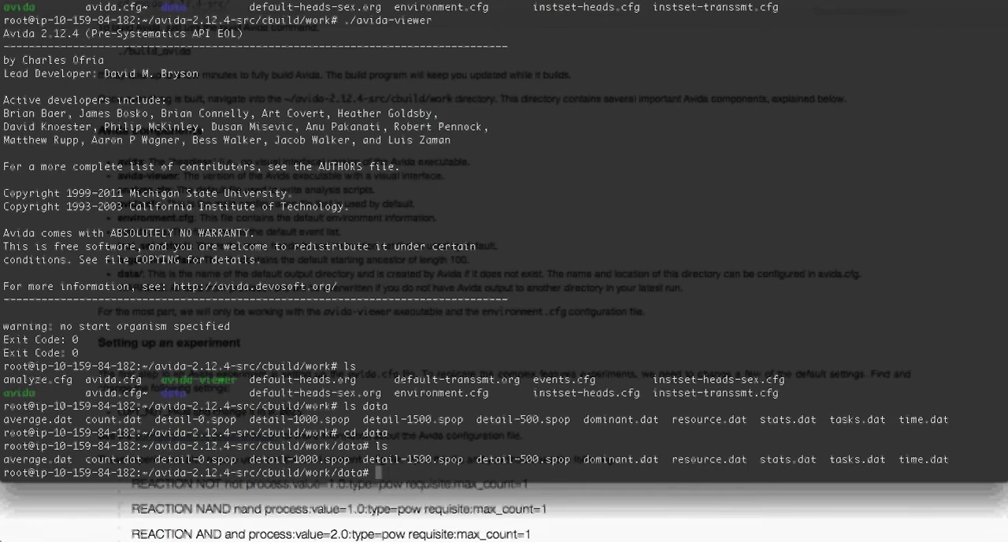
type("e")
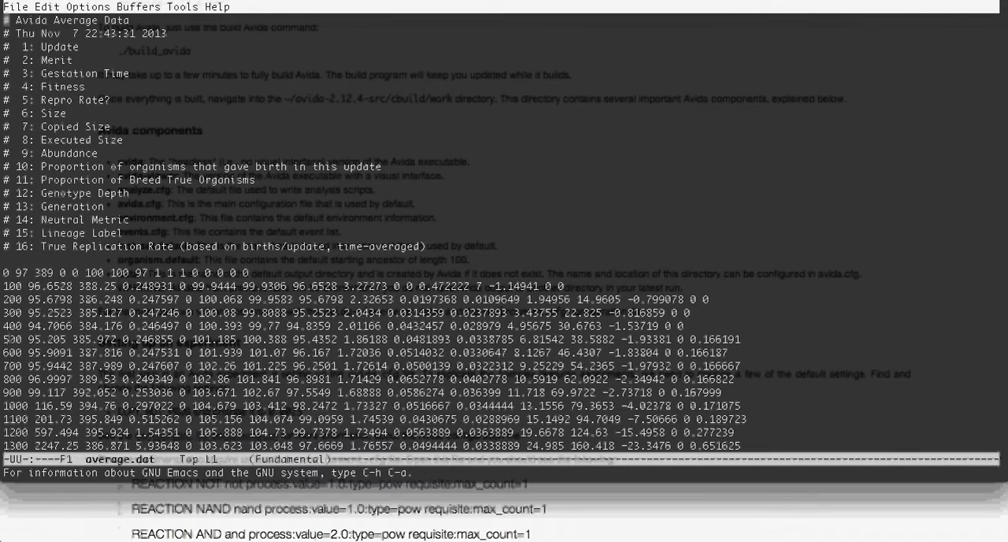
double_click(63, 87)
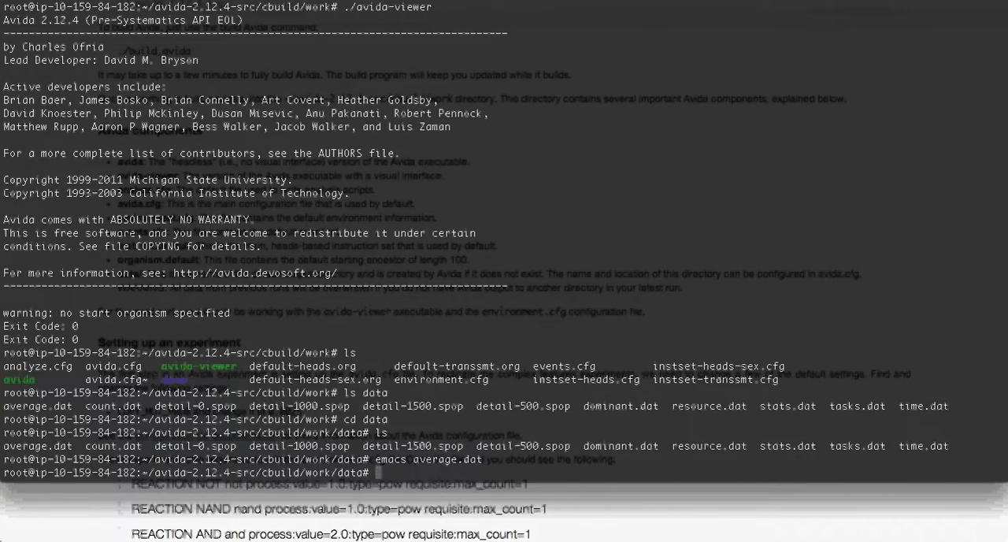
type("emacs")
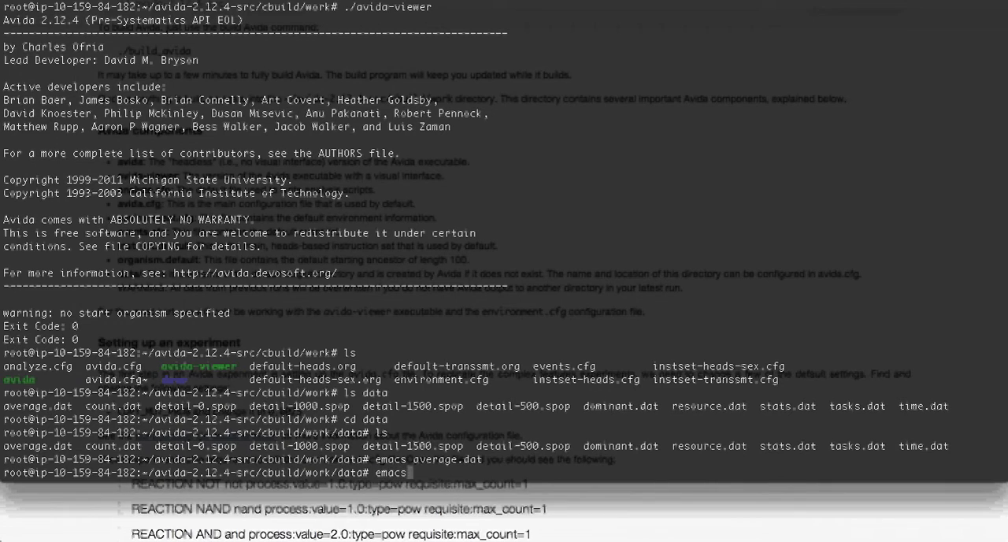
type("tasks.dat")
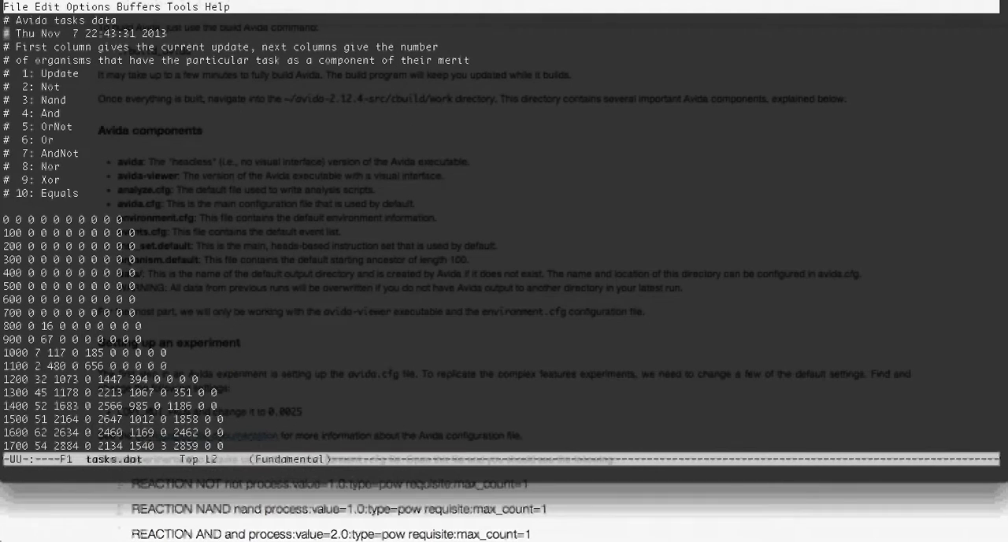
left_click(6, 101)
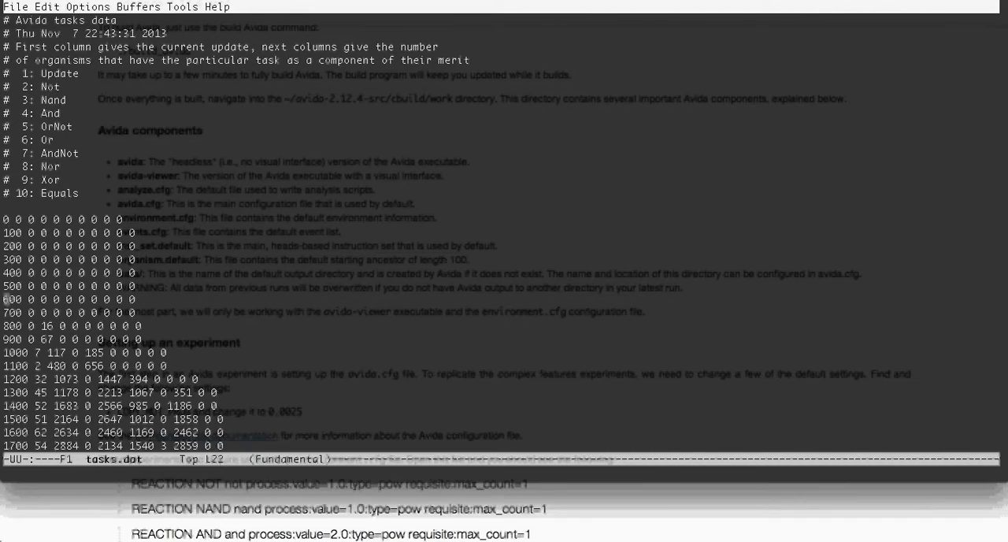
scroll("down", 3)
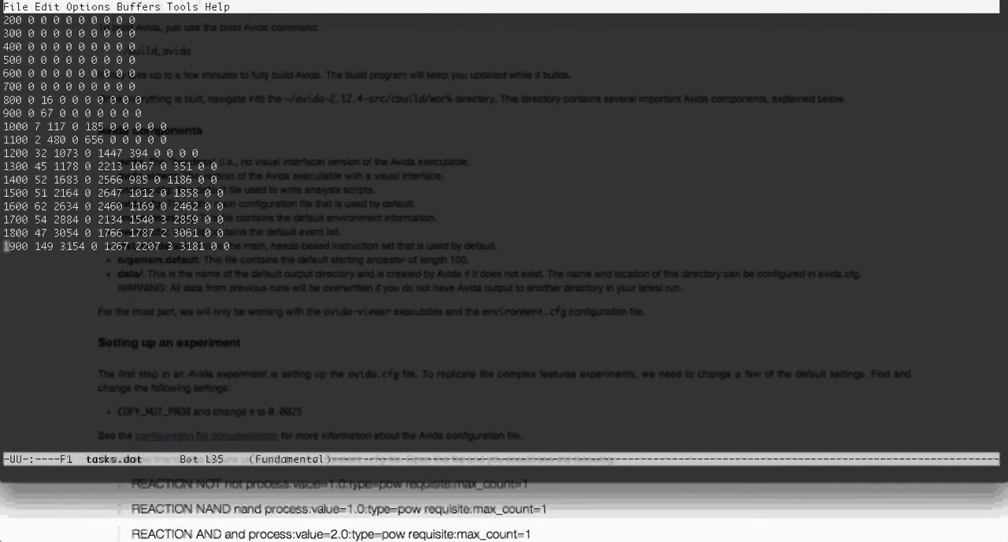
scroll("up", 3)
type("emacs de")
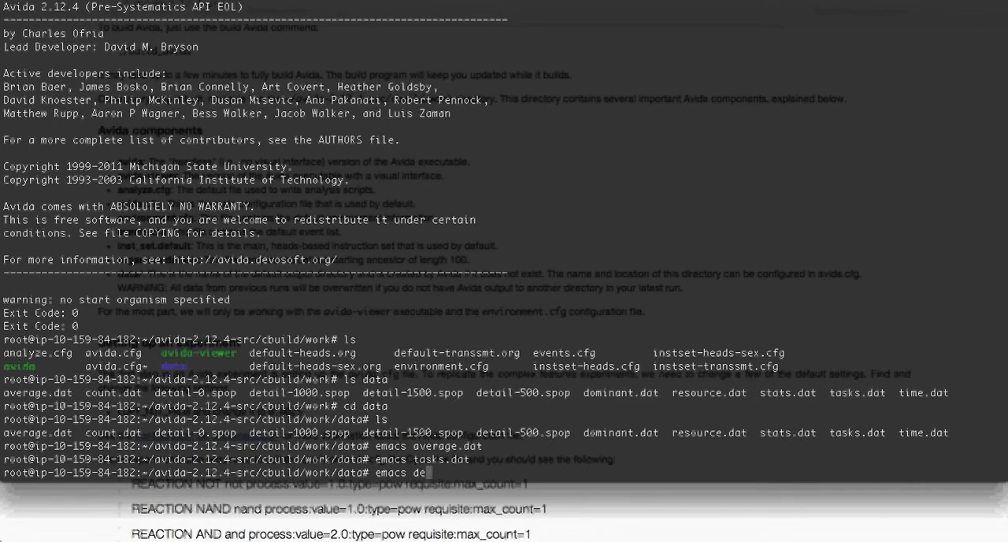
Edit the detail-1000.spop population file in Emacs
type("tail-0.spop")
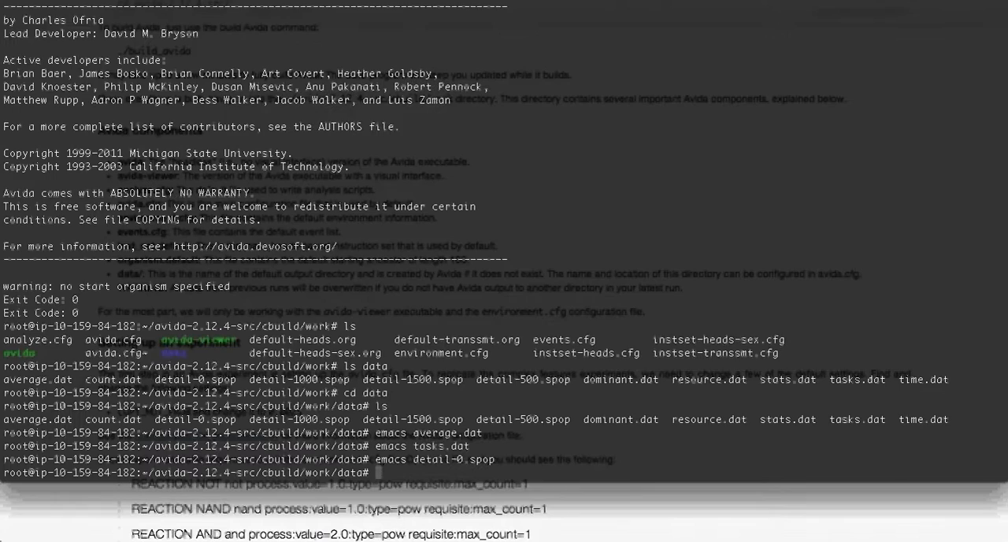
type("emacs detail-0.")
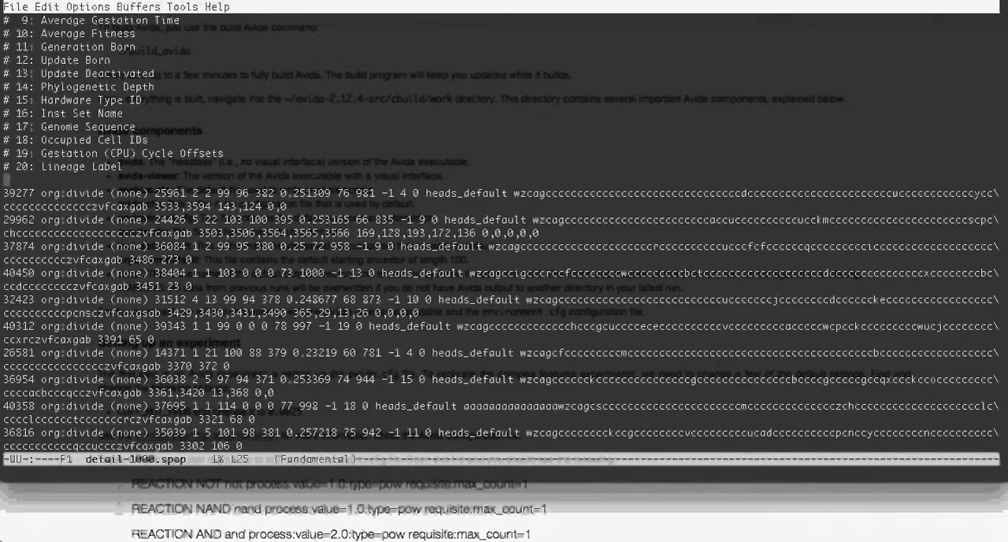
key("Down")
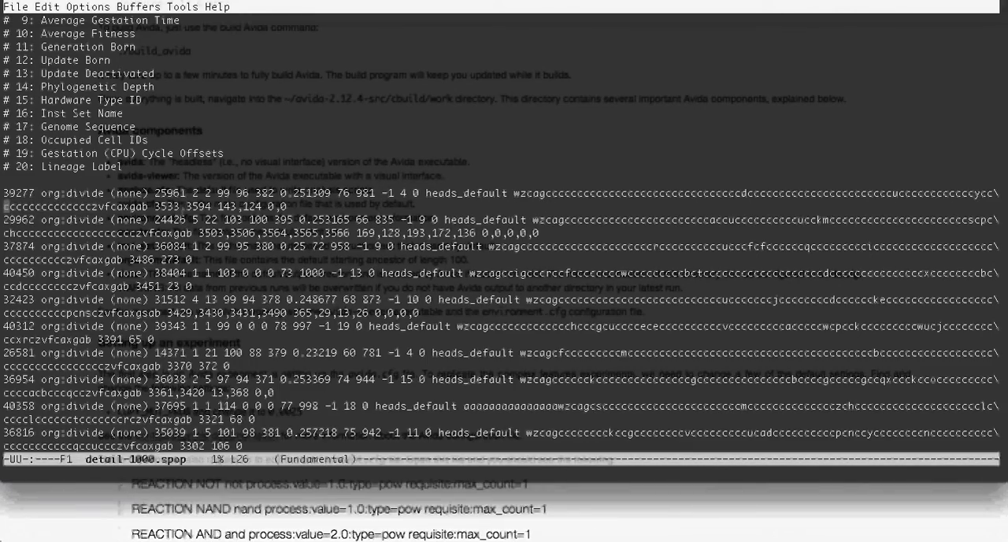
Scroll down through the organism genotype records in detail-1000.spop
scroll("down", 3)
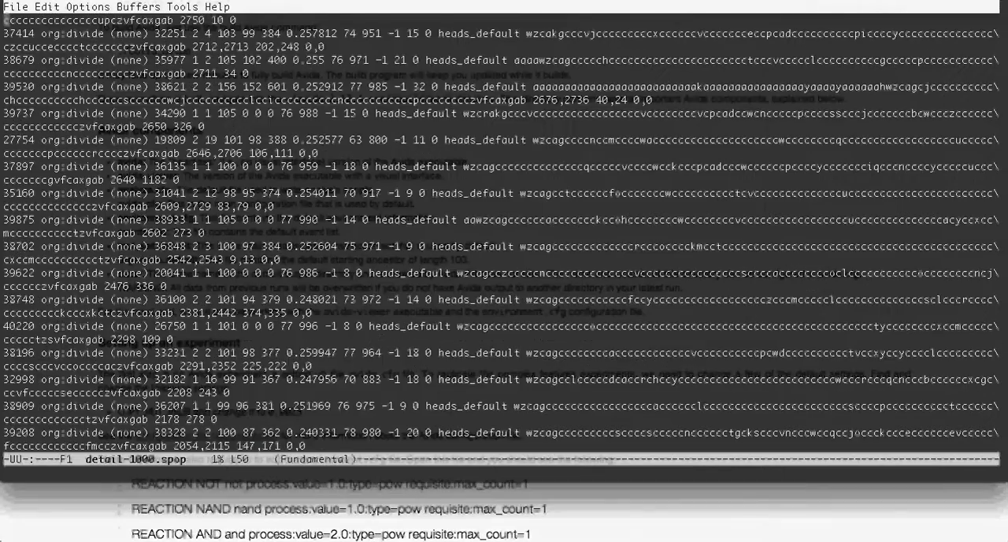
scroll("down", 3)
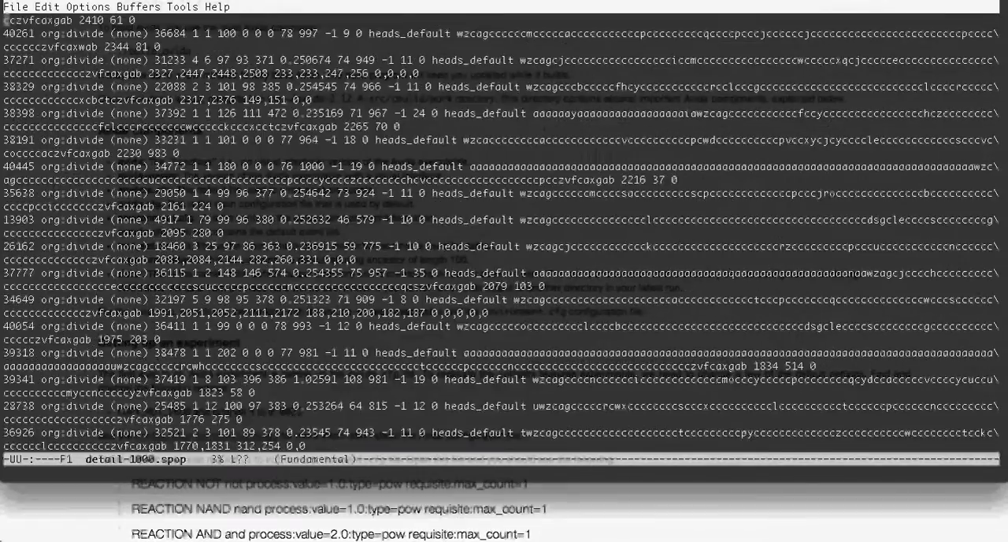
scroll("down", 3)
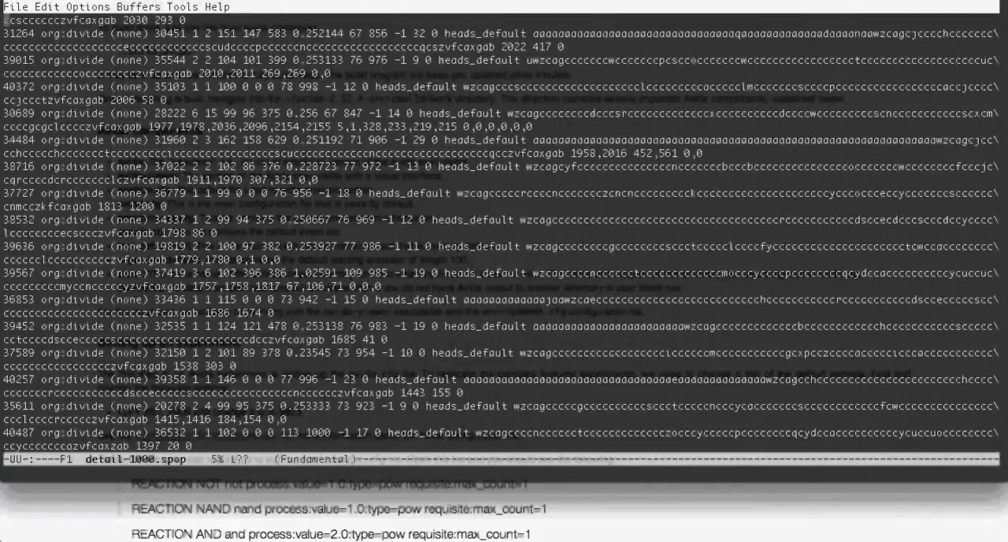